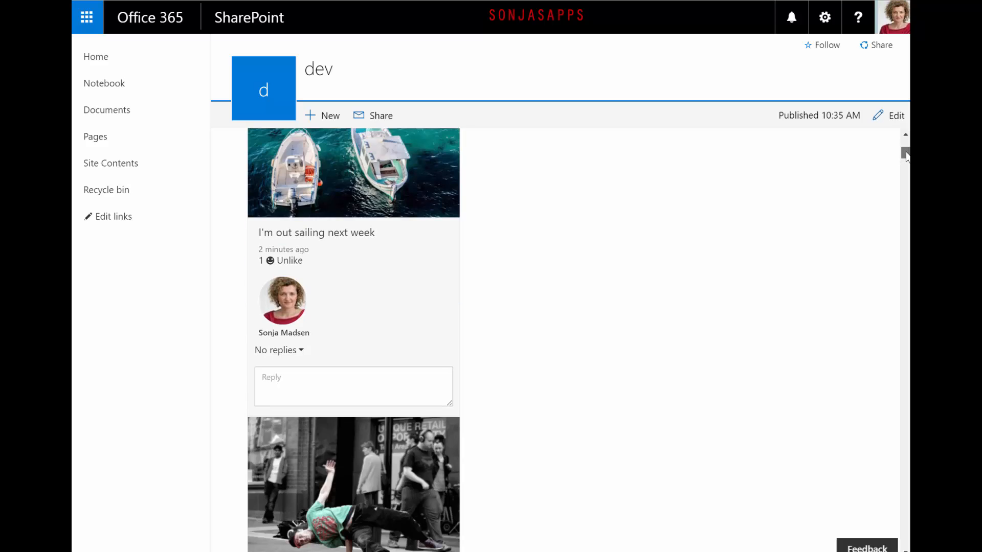
Step: Follow Tony Stark from his reply under the birthday post in the feed
scroll(down, 3)
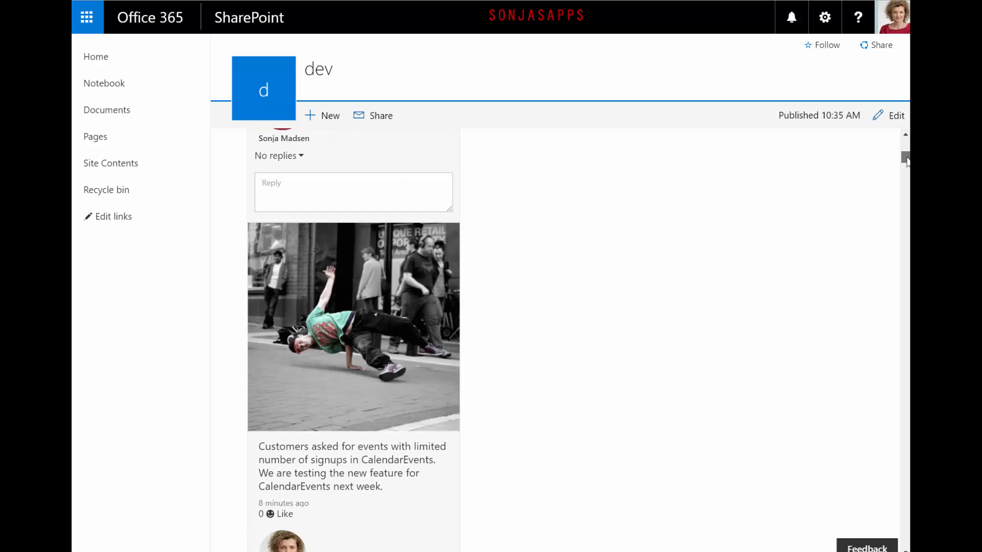
scroll(down, 3)
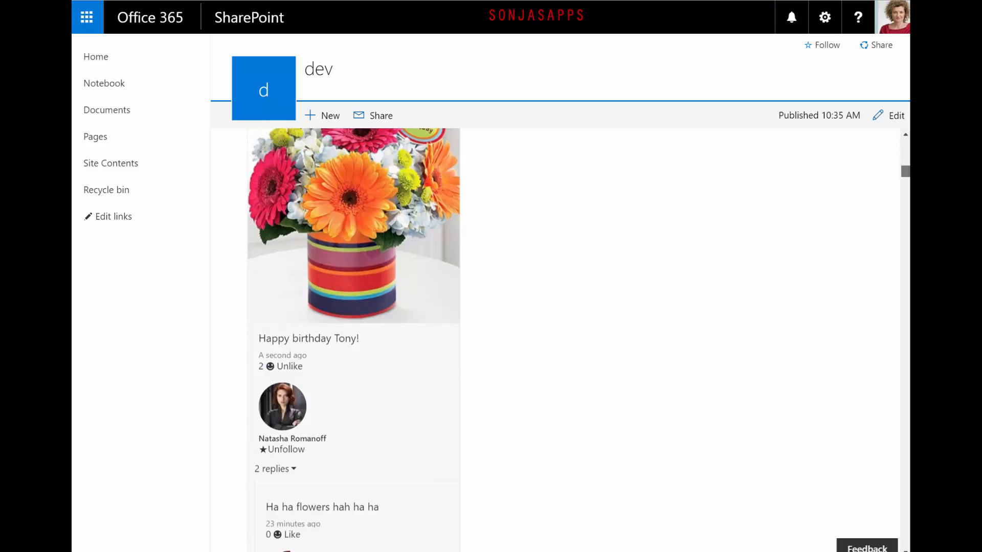
scroll(down, 3)
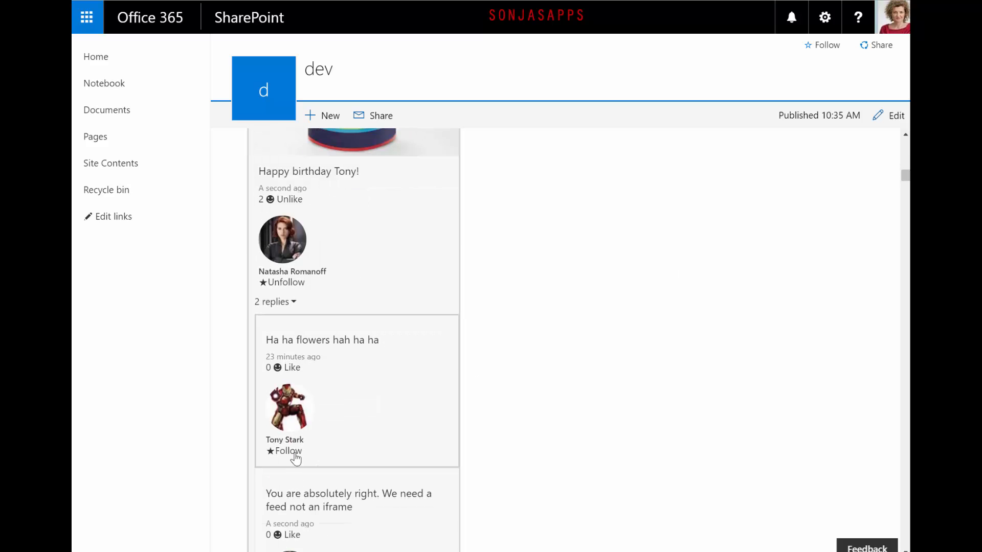
click(287, 450)
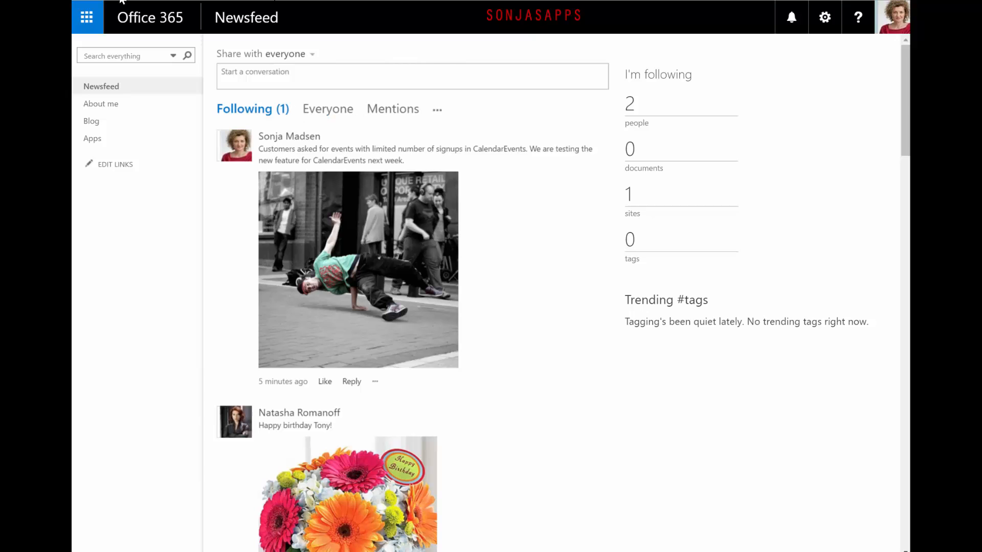
mouse_move(614, 262)
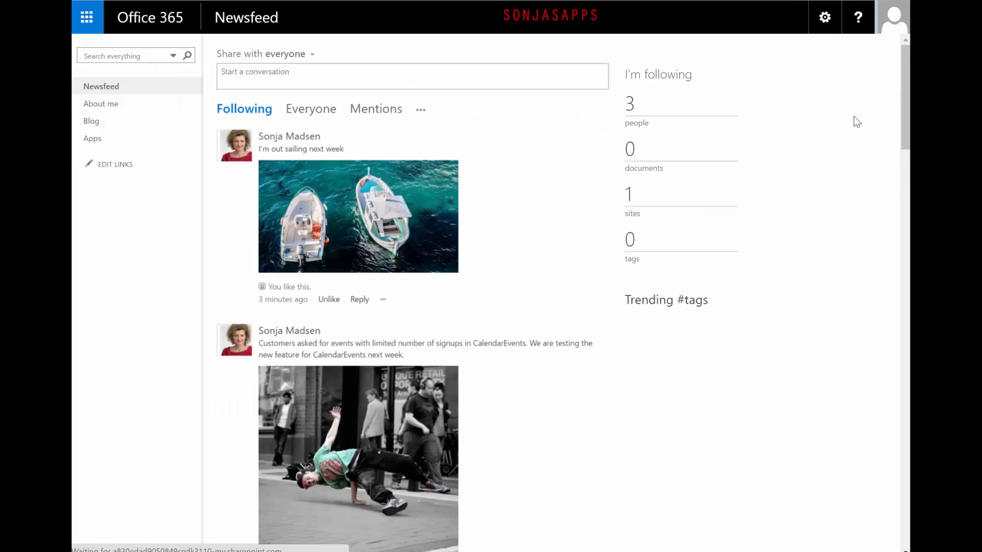
Step: Review the Newsfeed posts and replies, then view the recent breakdance_500 picture from the Delve profile
scroll(down, 3)
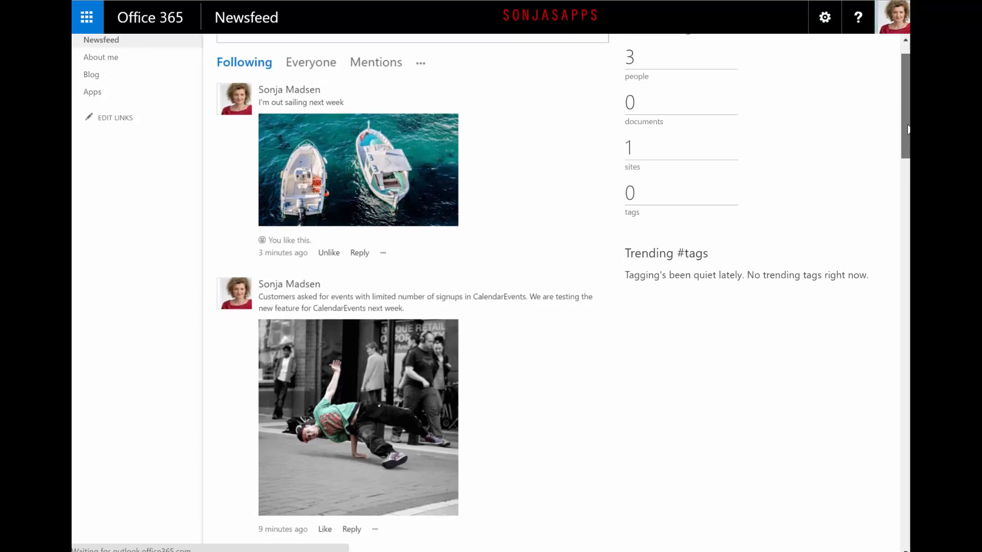
scroll(down, 3)
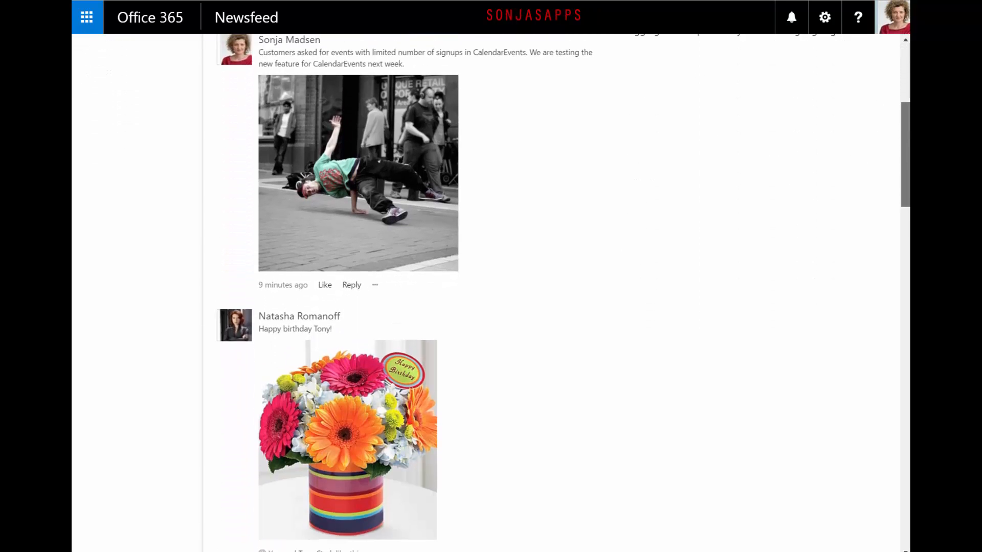
scroll(down, 3)
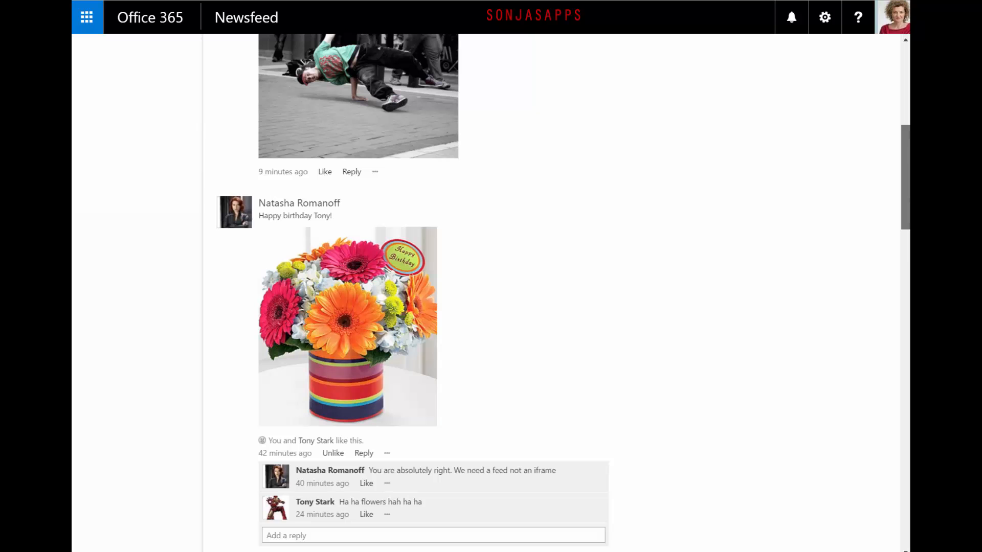
scroll(up, 3)
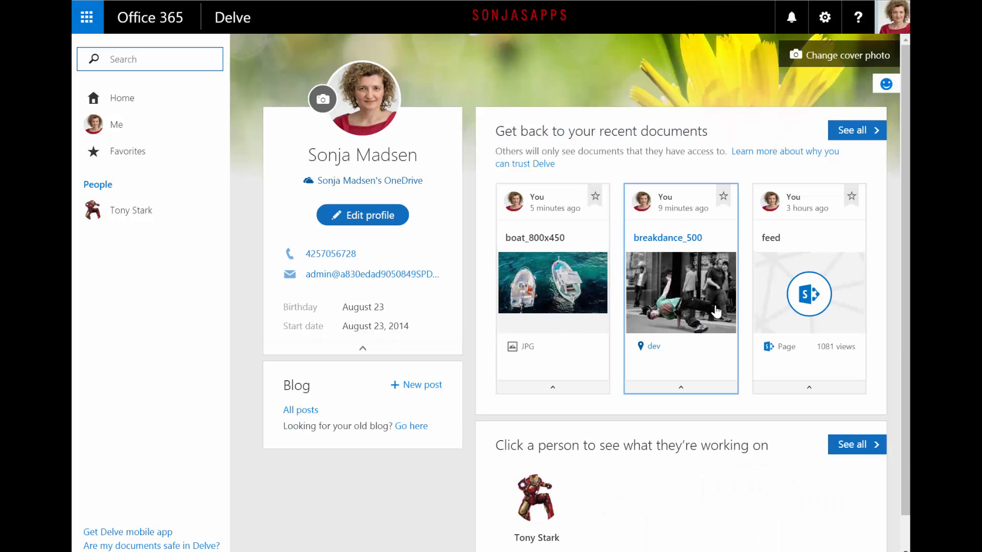
click(680, 292)
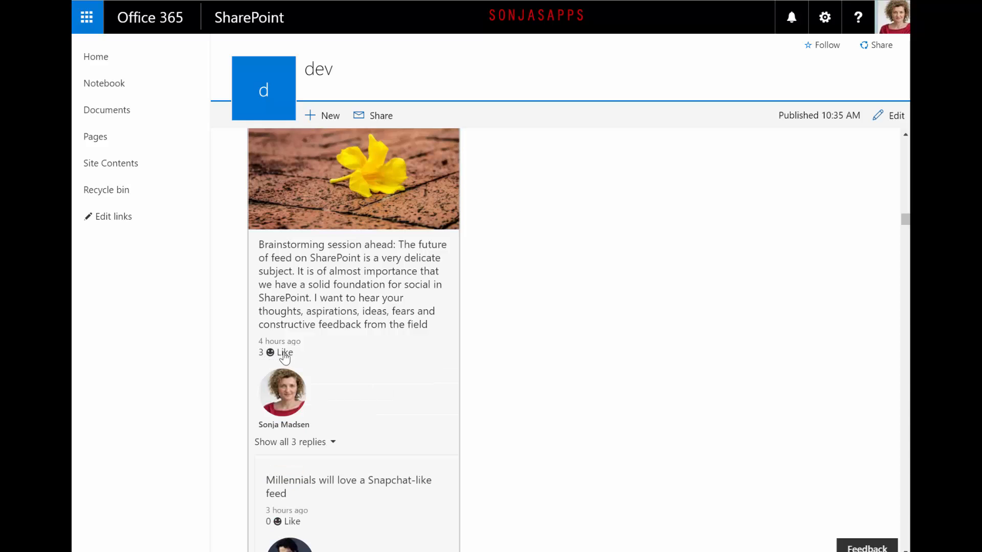
Step: Like the brainstorming post and attach boat_800x450.jpg from Pictures to a new post
click(282, 352)
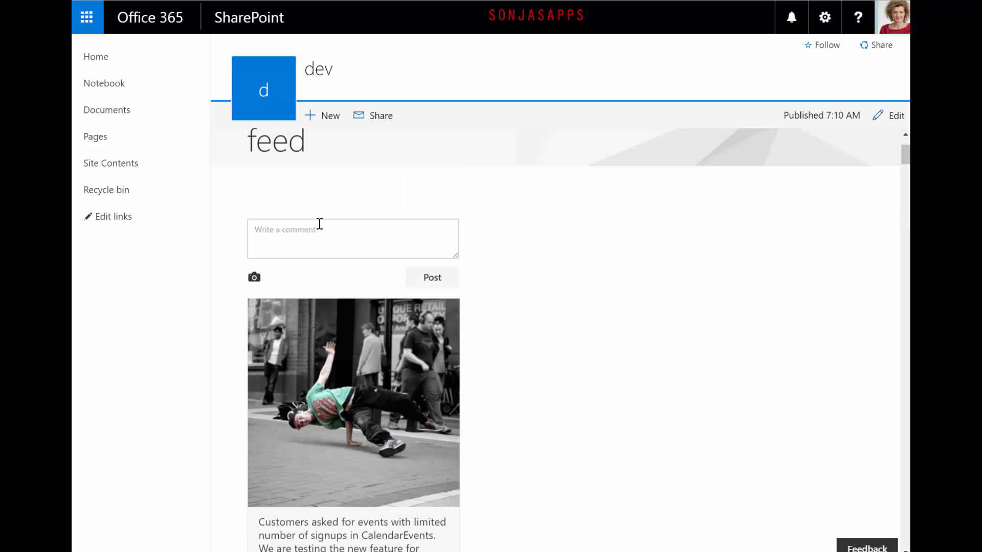
mouse_move(254, 279)
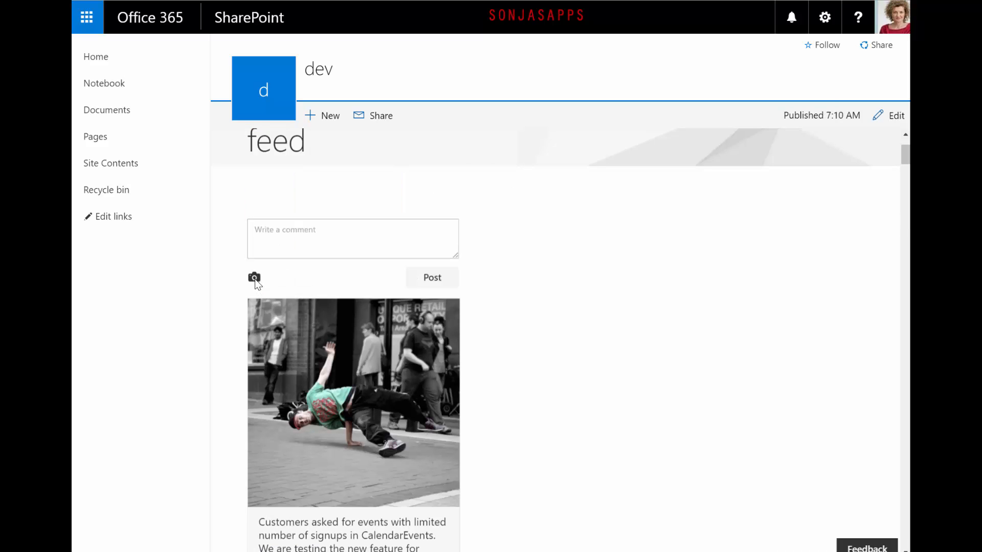
click(254, 278)
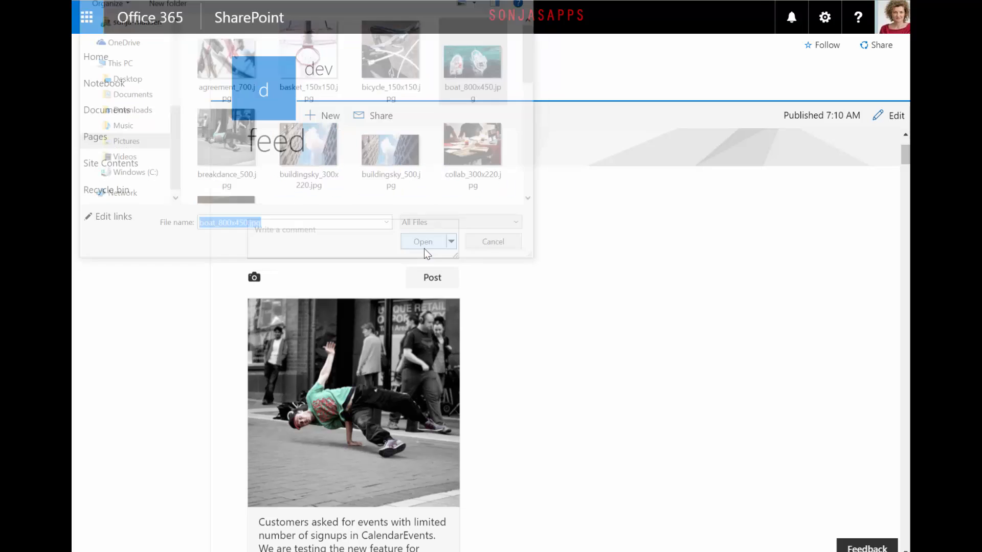
click(422, 241)
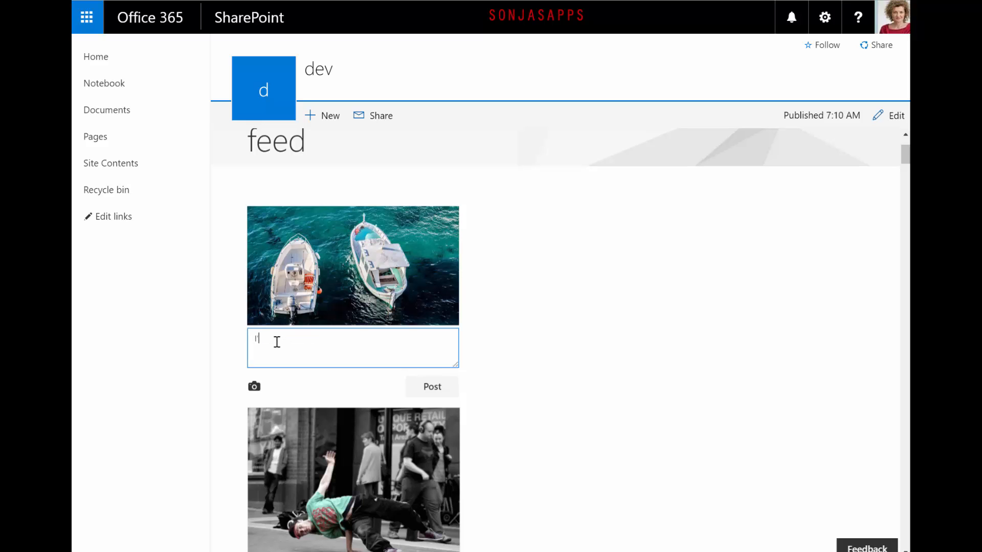
Step: Post the boat picture with the message "I've been working hard. Too hard."
text(I've been working ha)
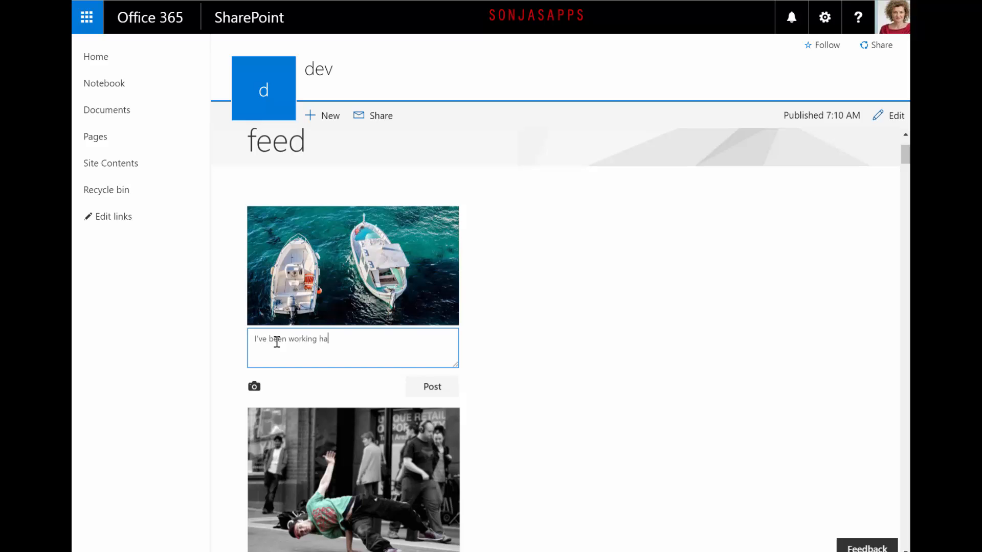
text(rd. T)
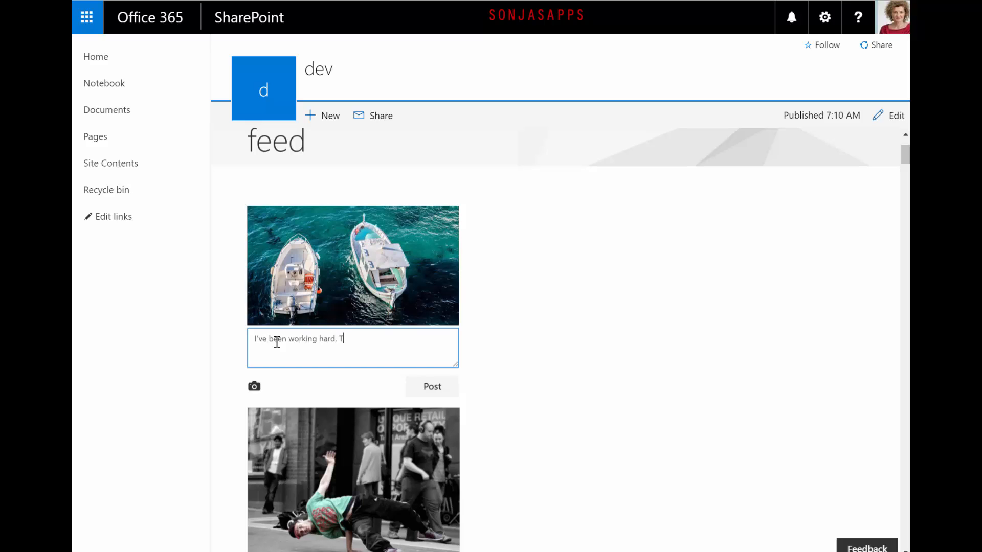
text(oo hard. This is)
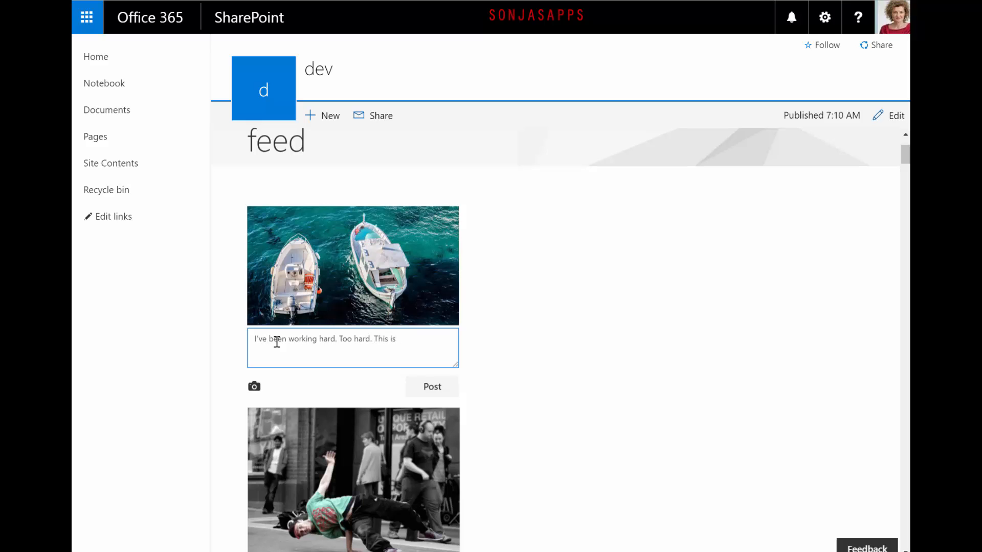
text(how my next)
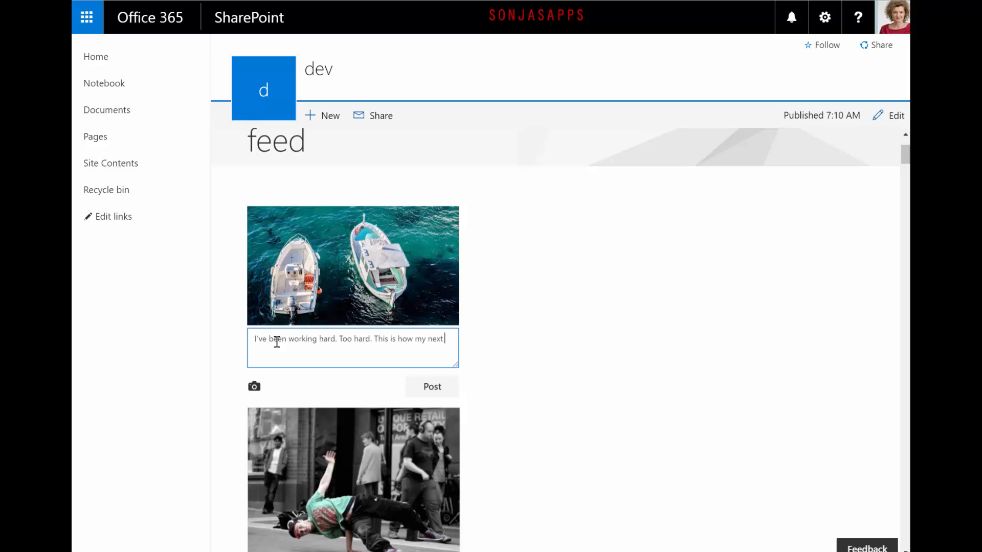
text(week)
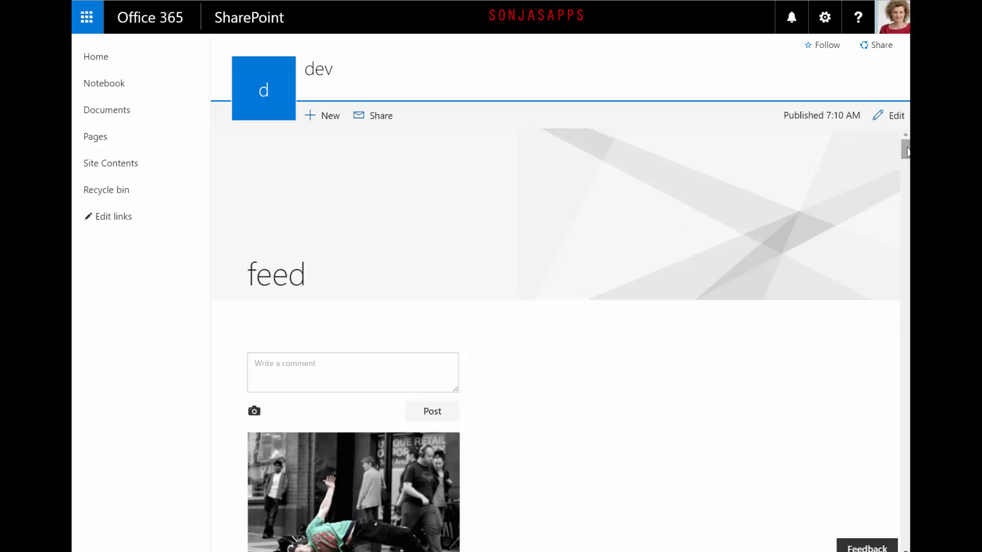
Step: Like the Happy birthday Tony post and review the brainstorming post's replies further down
scroll(down, 3)
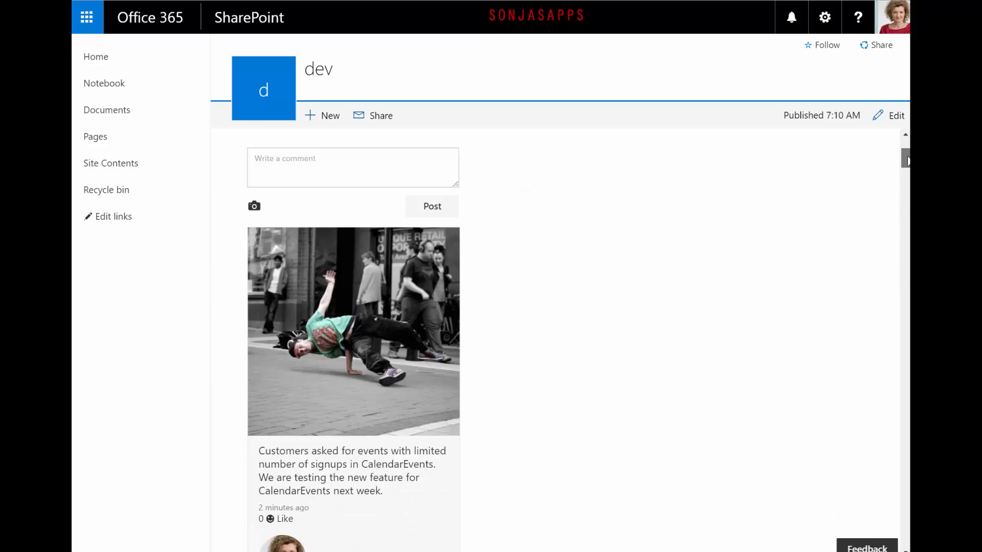
scroll(down, 3)
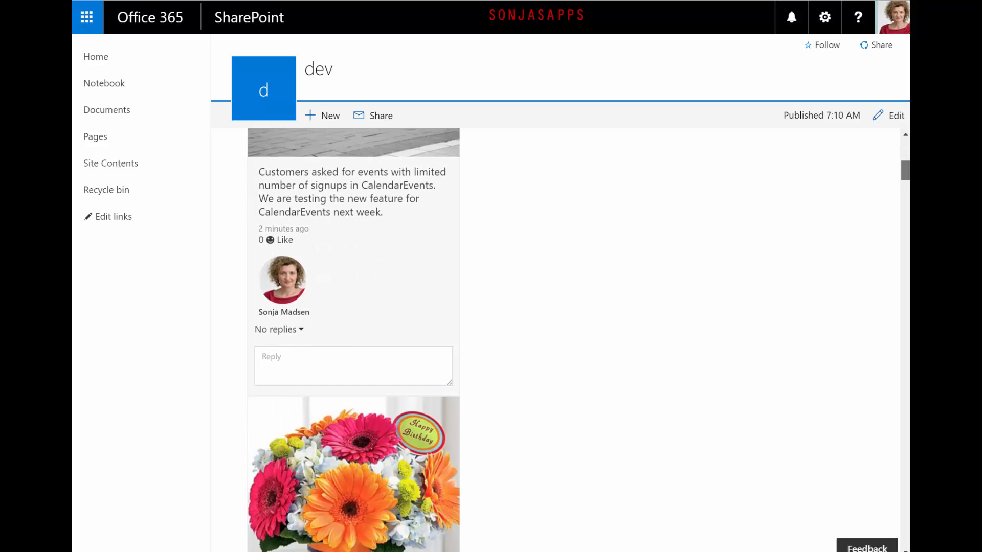
scroll(down, 3)
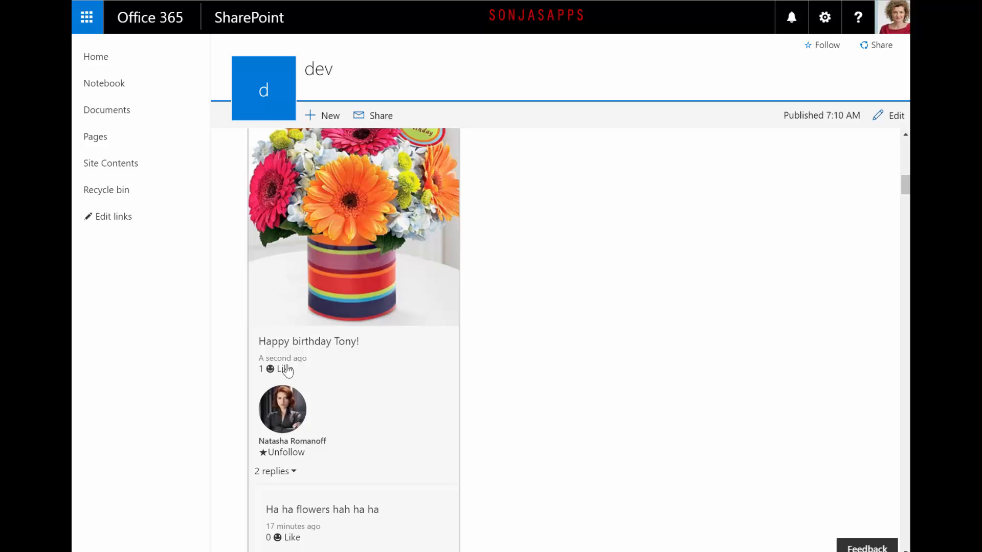
click(284, 369)
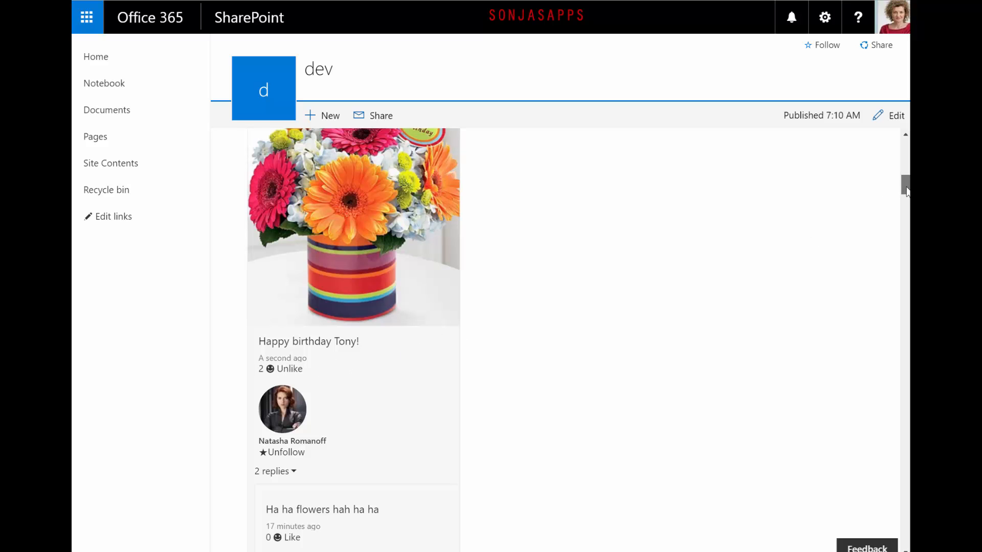
scroll(down, 3)
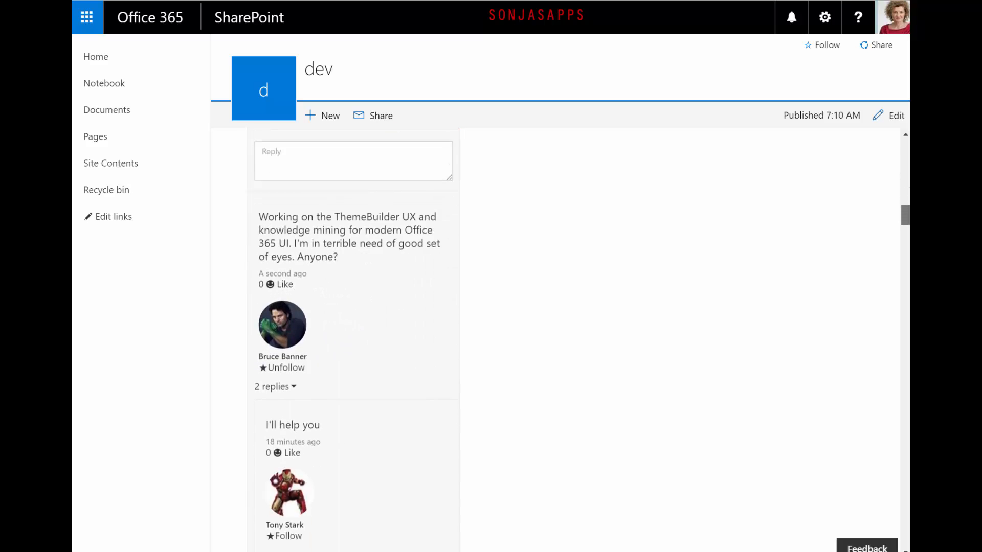
scroll(down, 3)
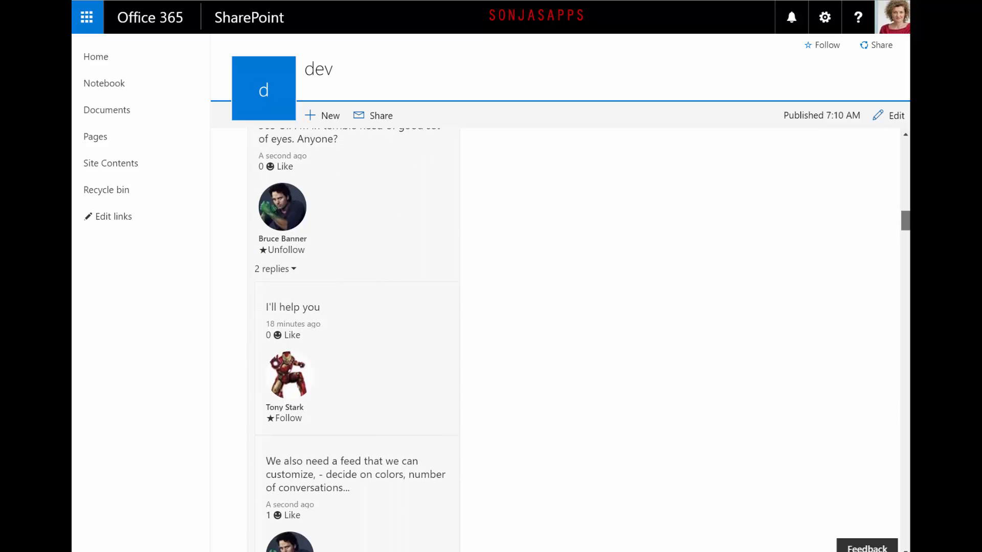
scroll(down, 3)
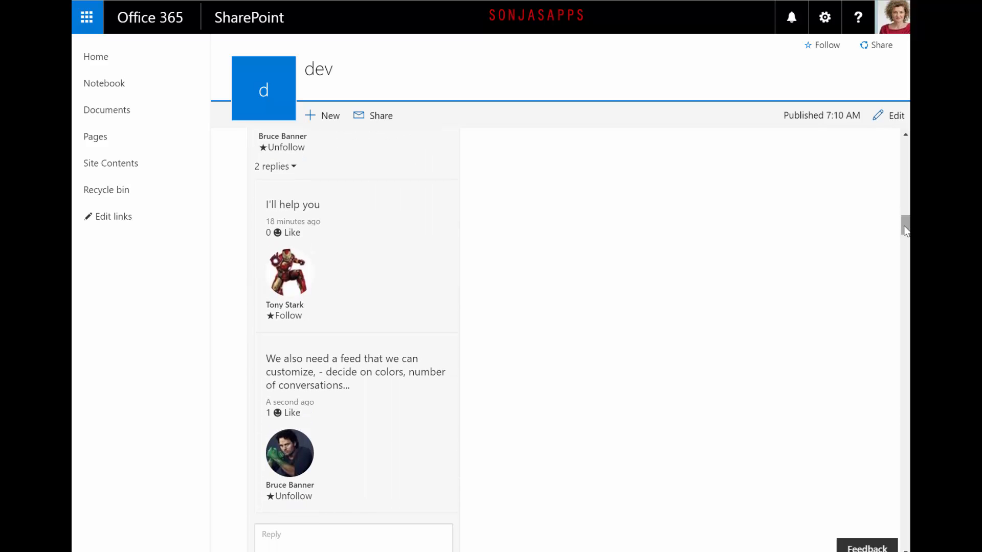
scroll(down, 3)
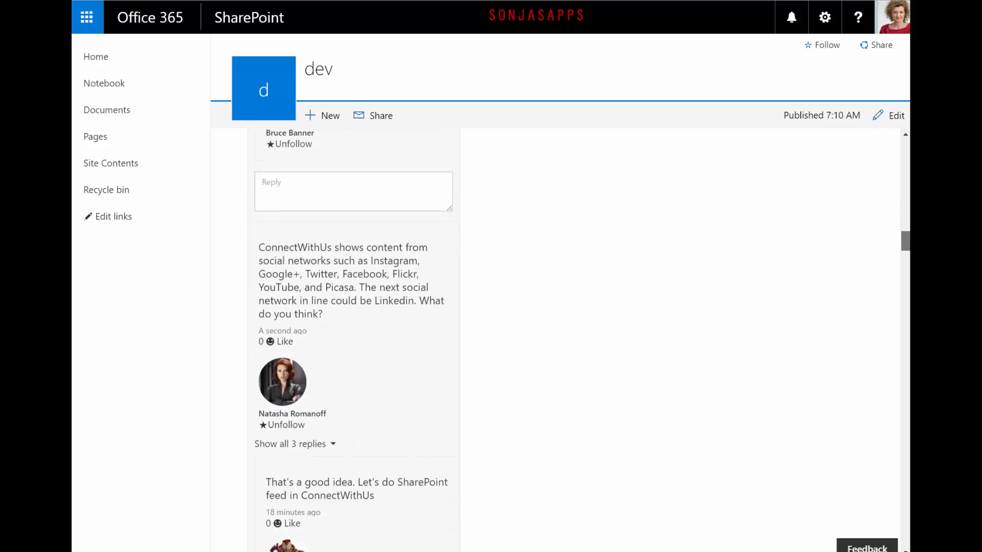
scroll(down, 3)
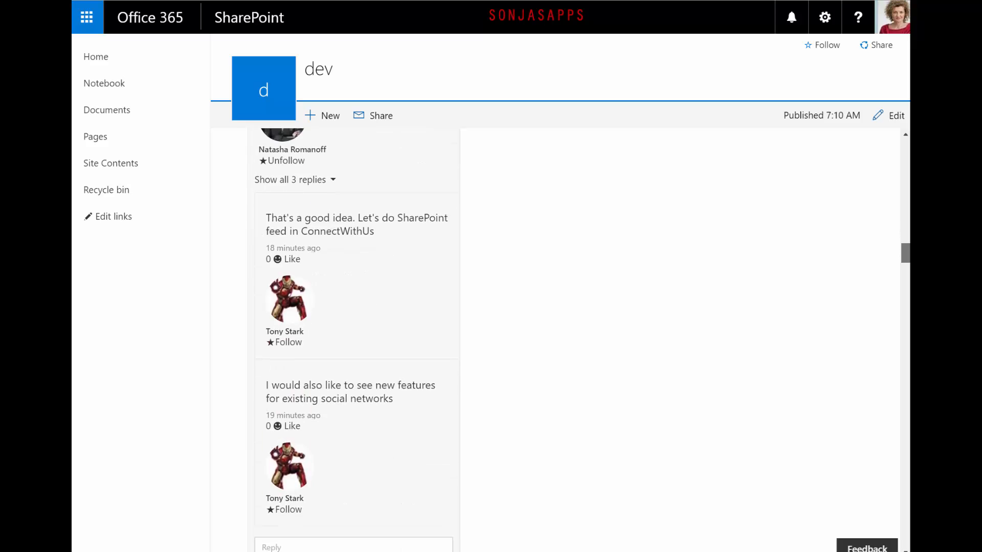
scroll(down, 3)
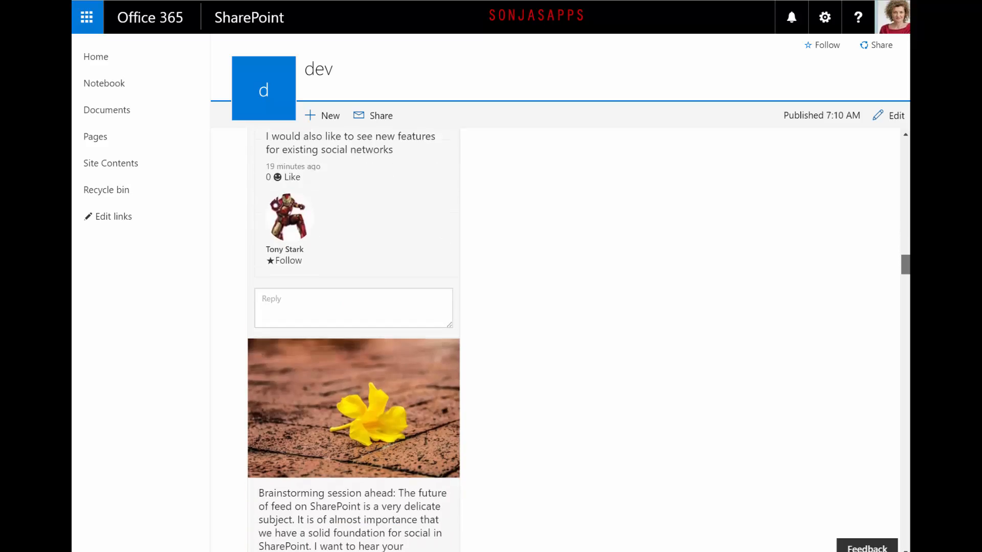
scroll(down, 3)
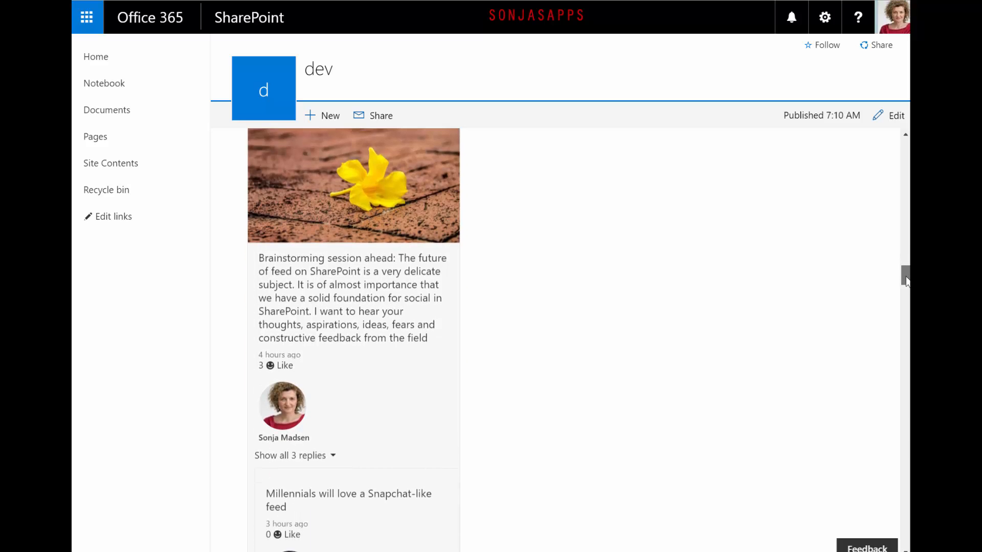
scroll(down, 3)
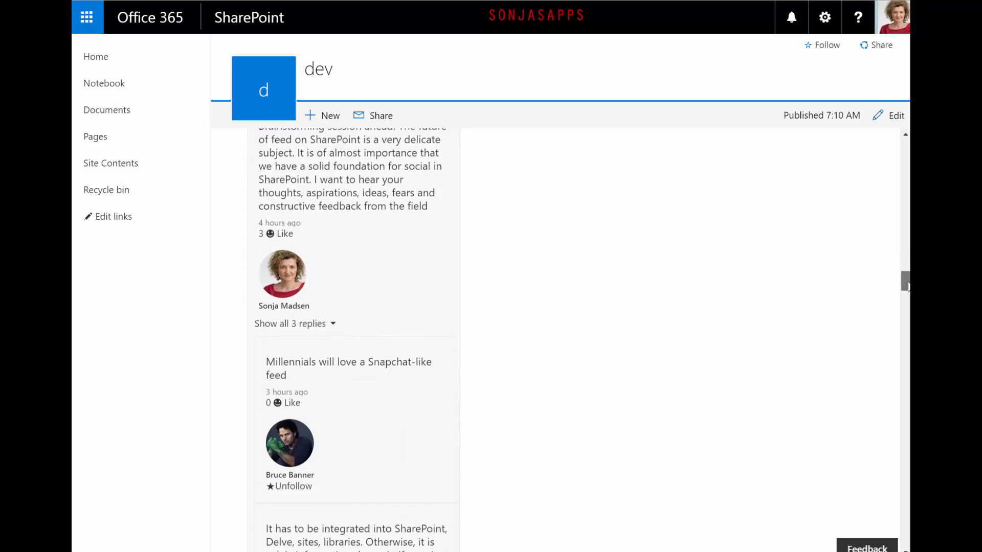
scroll(down, 3)
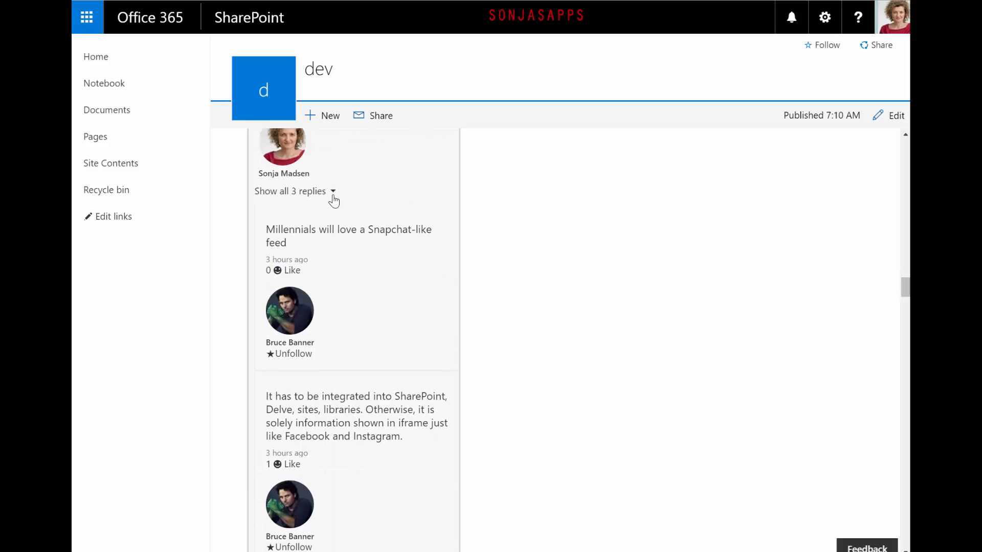
mouse_move(886, 274)
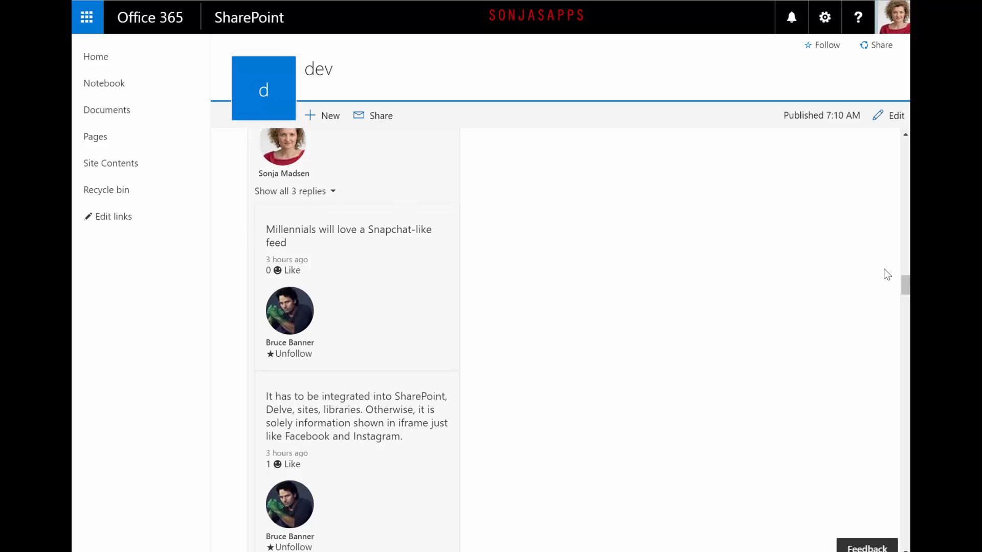
scroll(down, 3)
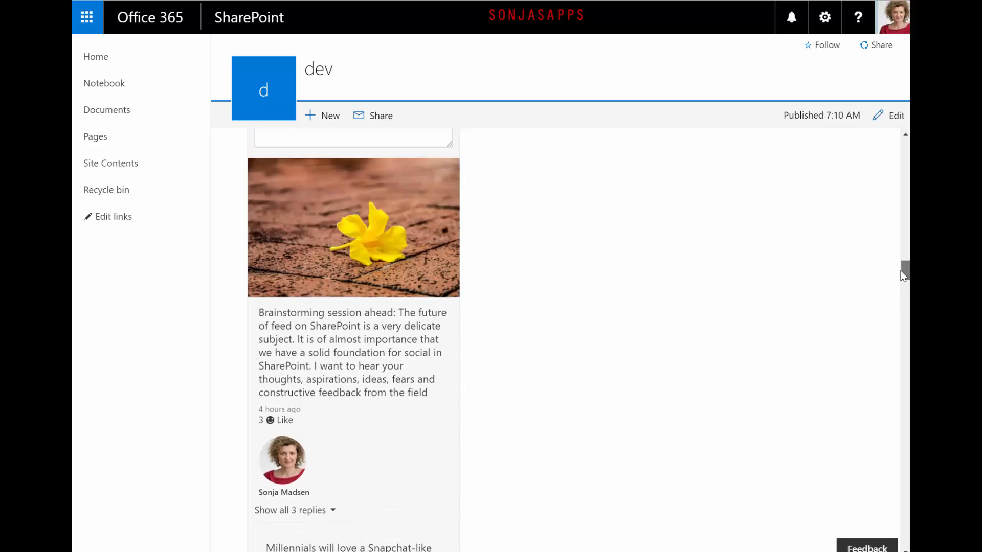
scroll(down, 3)
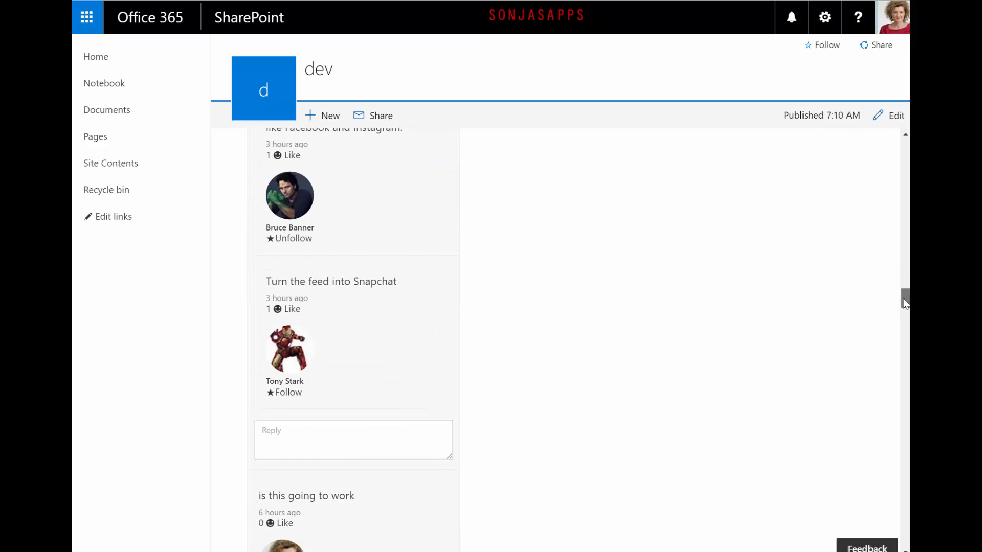
scroll(down, 3)
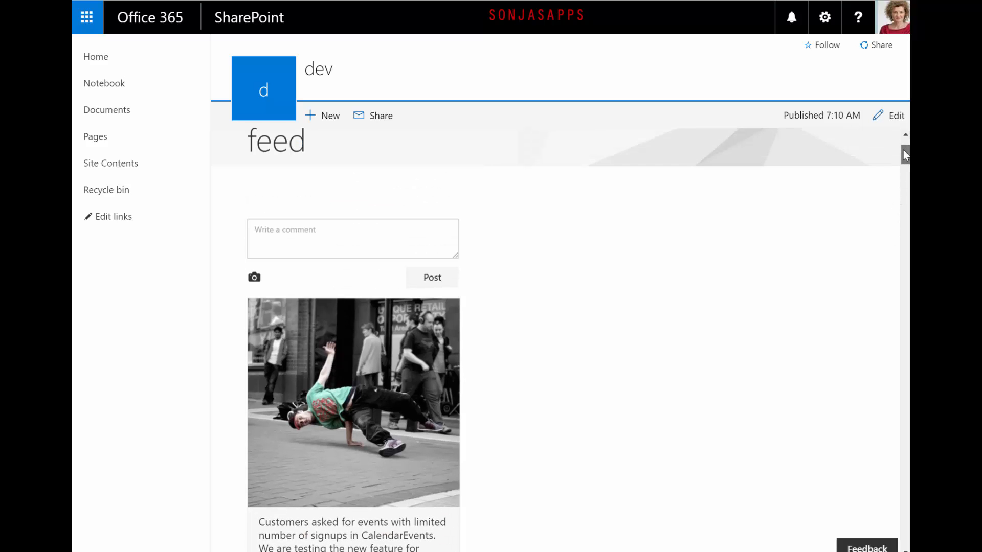
Step: Edit the dev page and set the feed web part's image-upload library to Pictures
click(896, 115)
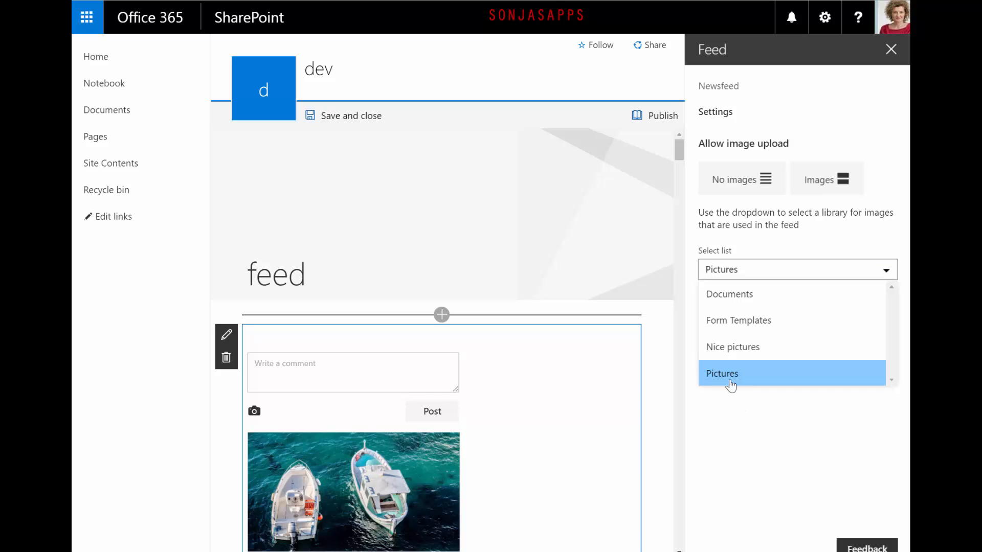
click(721, 373)
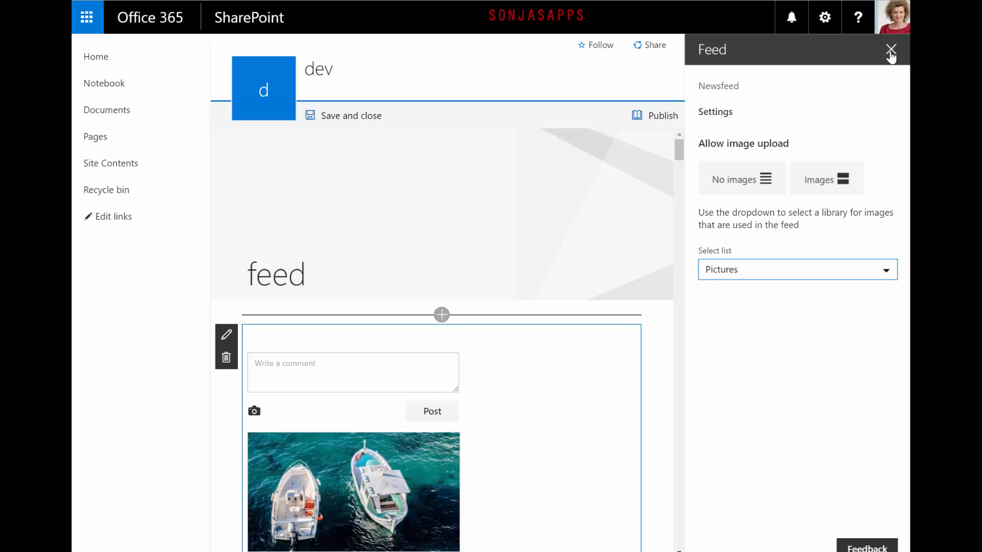